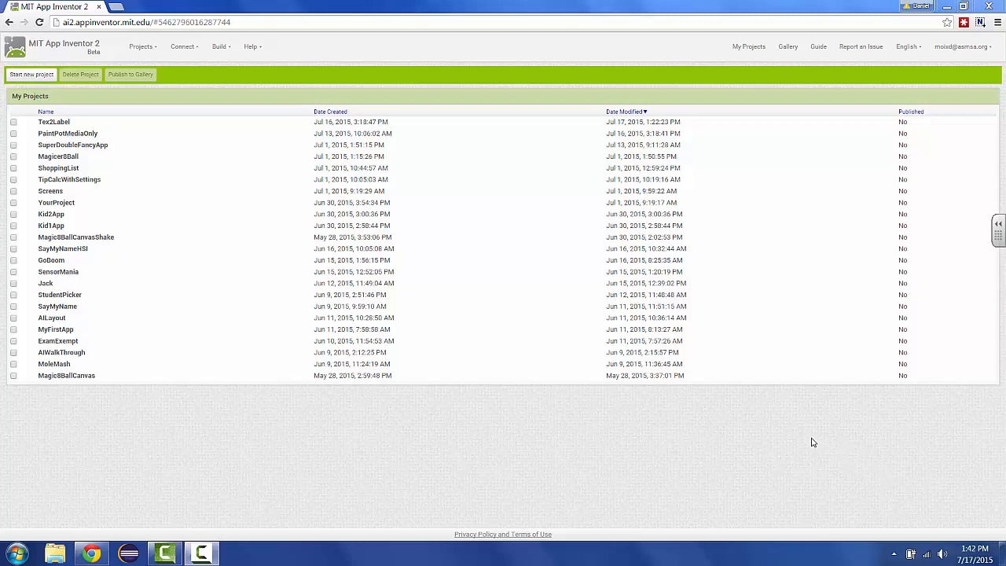
# Start a new project, name it FirstProject after clearing a mistyped start, and confirm.
pyautogui.click(31, 73)
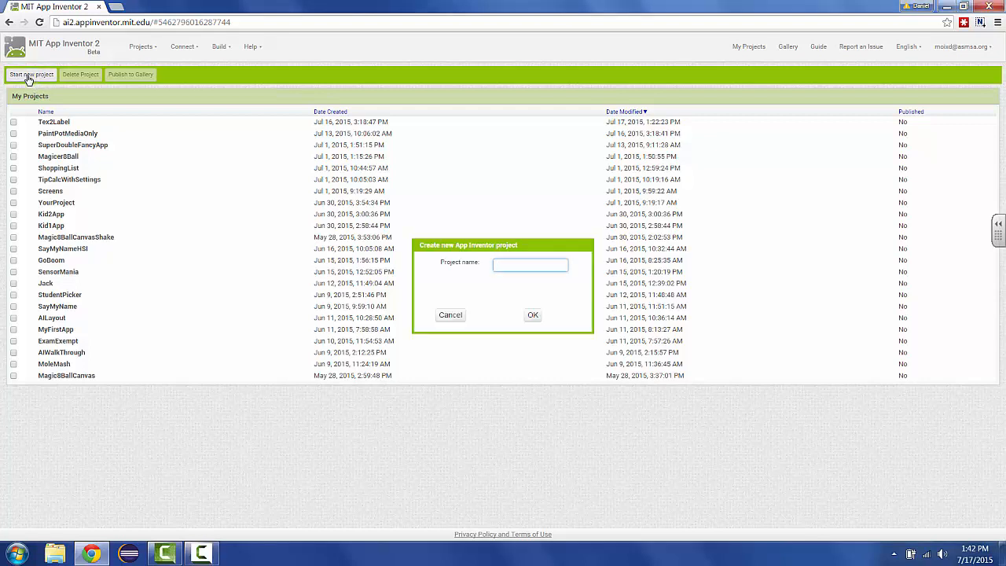
pyautogui.moveTo(69, 234)
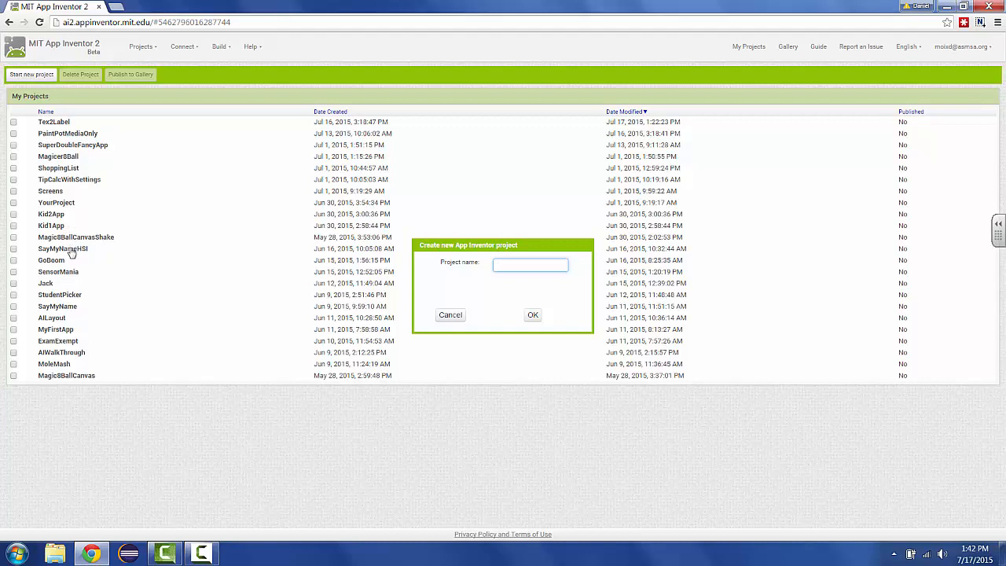
pyautogui.write('a')
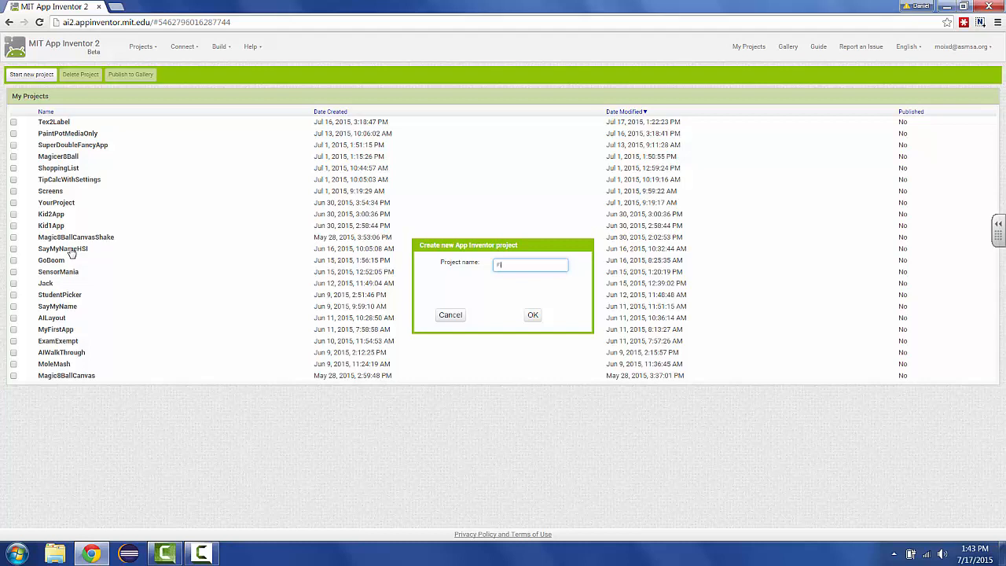
pyautogui.write('Firs')
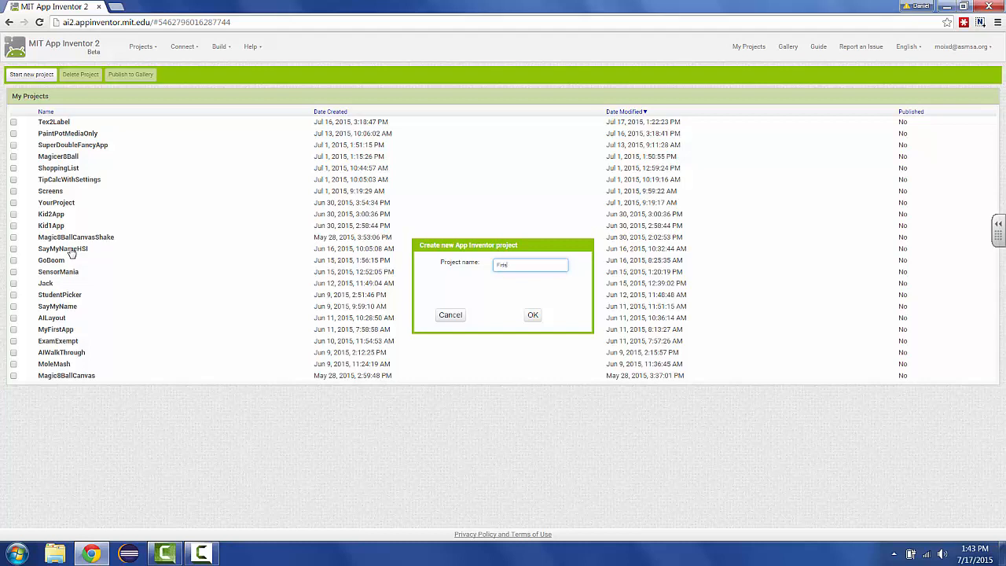
pyautogui.press('backspace')
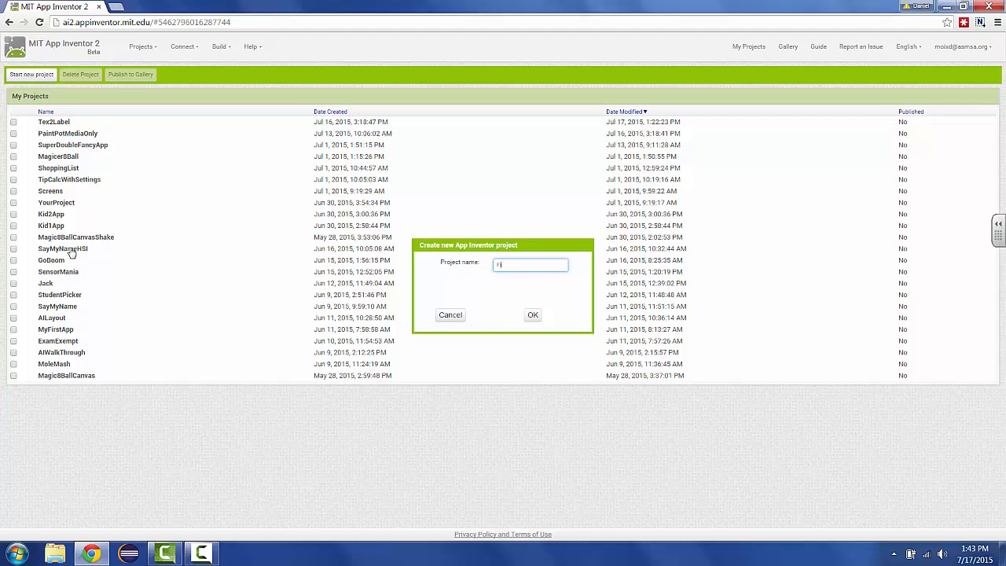
pyautogui.write('FirstProject')
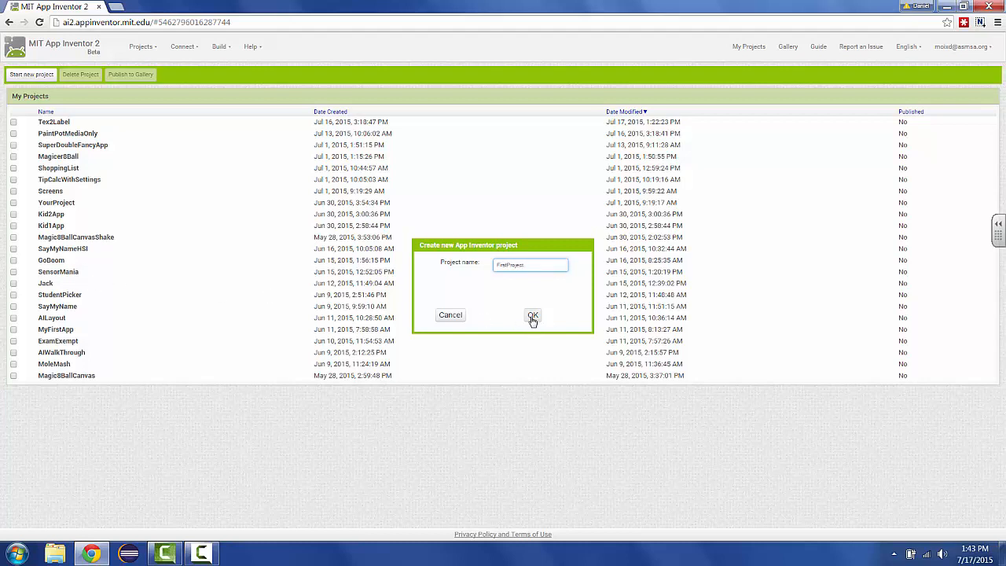
pyautogui.click(533, 314)
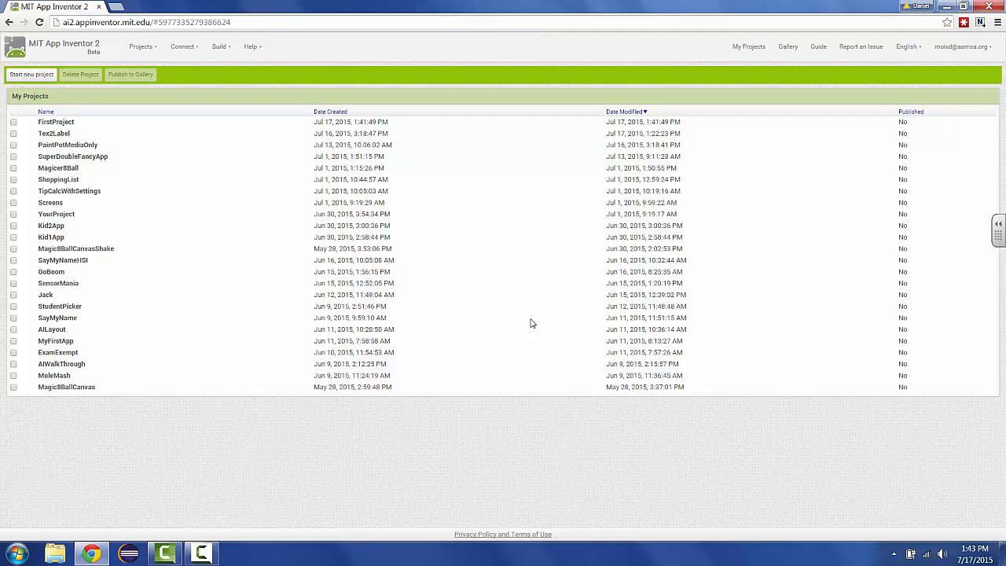
# Open FirstProject from My Projects into the Designer with its empty Screen1.
pyautogui.click(57, 122)
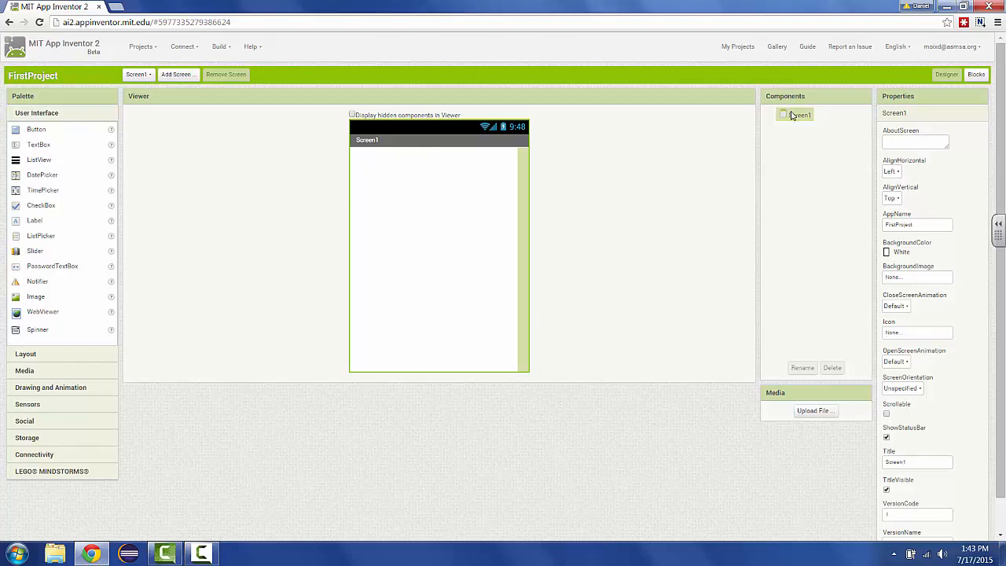
pyautogui.moveTo(827, 131)
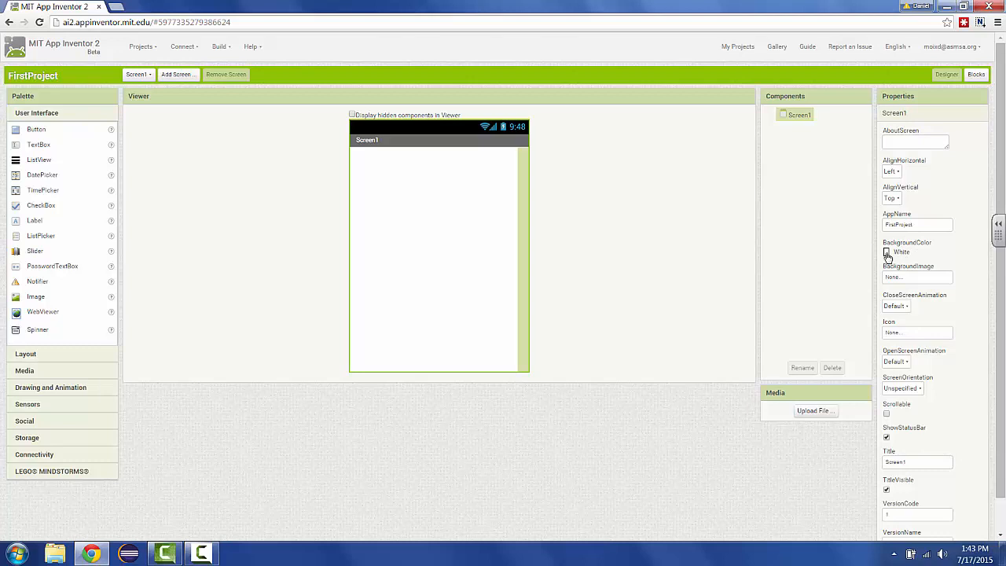
# Set Screen1's BackgroundColor property to Blue.
pyautogui.click(917, 252)
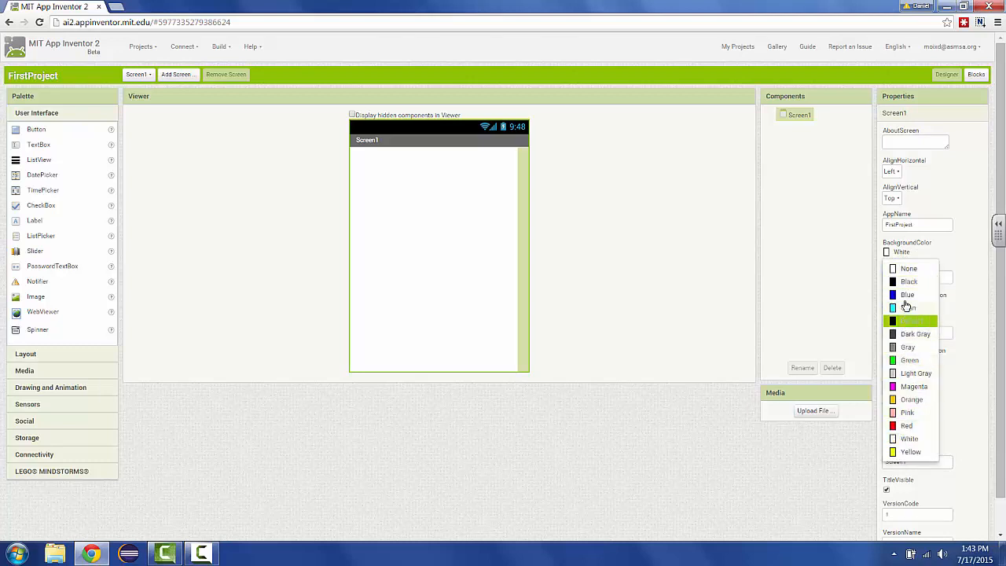
pyautogui.click(907, 295)
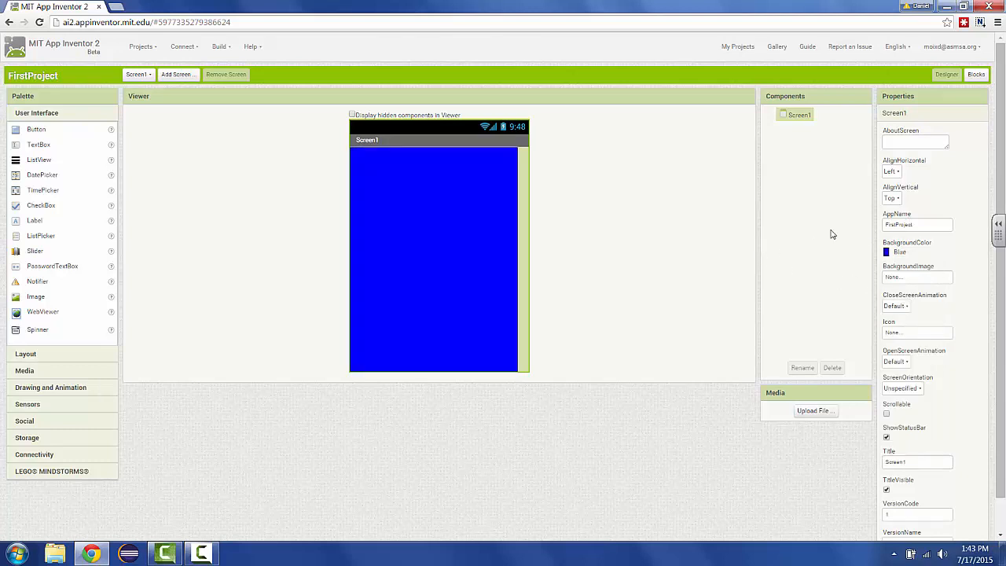
pyautogui.moveTo(449, 243)
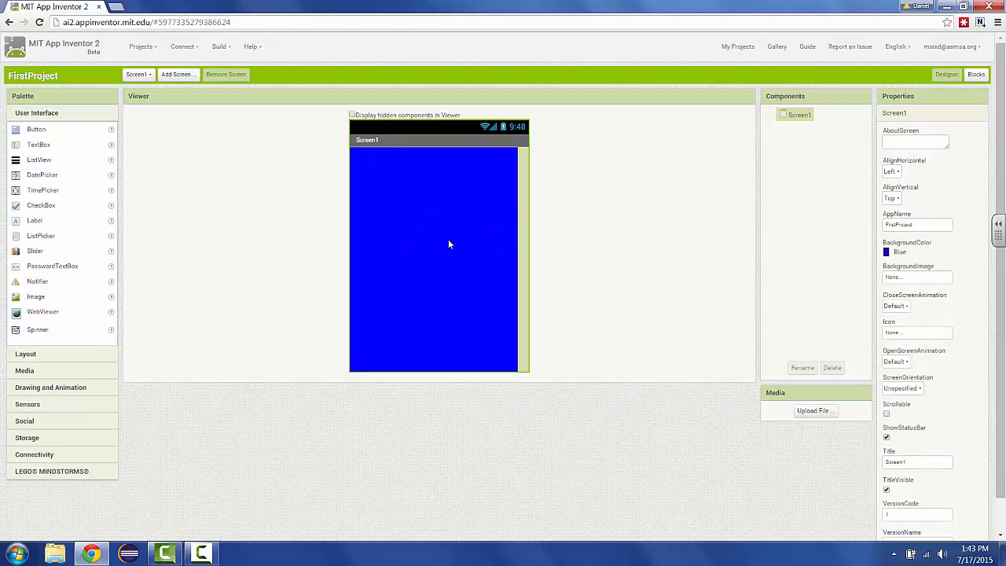
pyautogui.moveTo(495, 258)
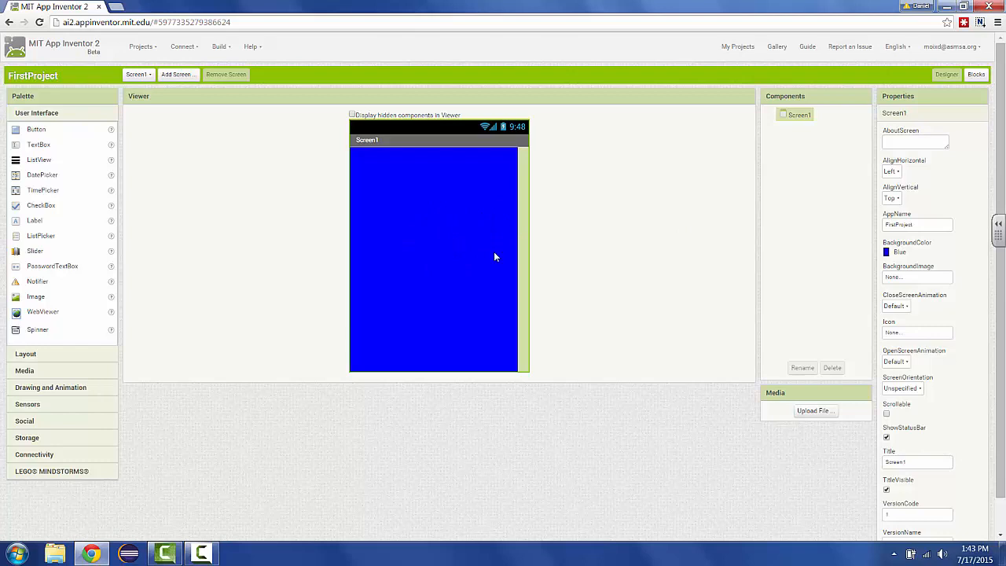
pyautogui.moveTo(484, 250)
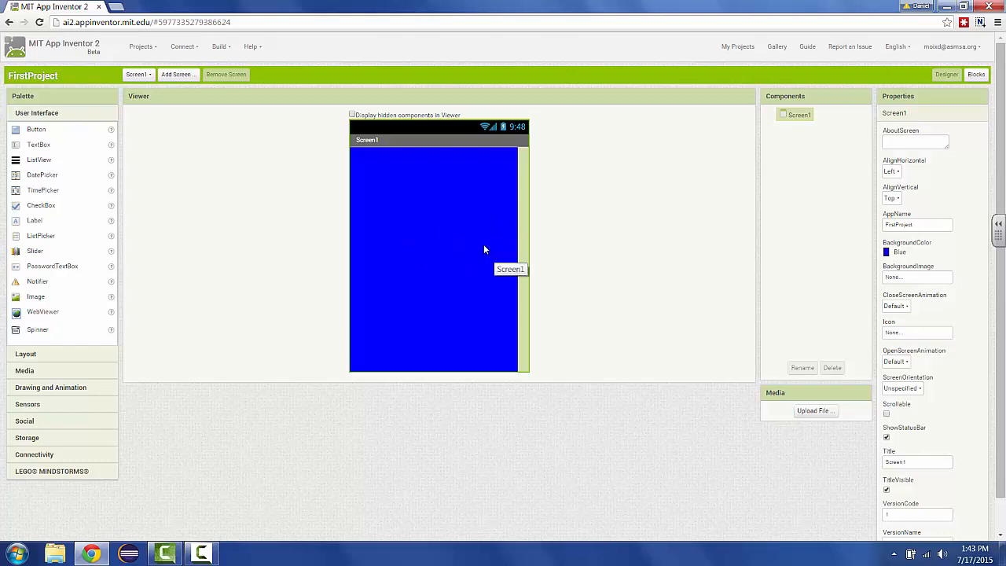
pyautogui.moveTo(459, 244)
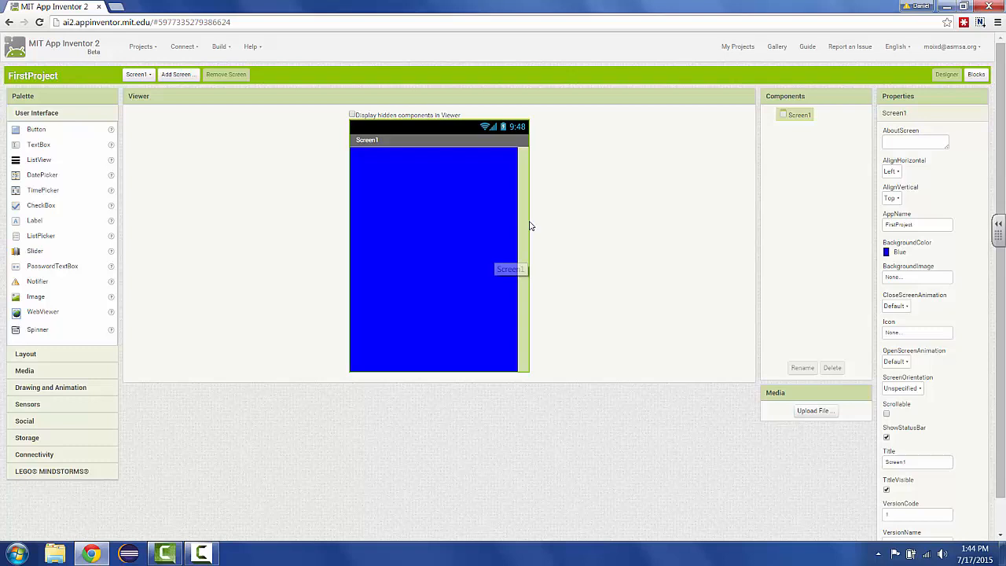
pyautogui.moveTo(471, 236)
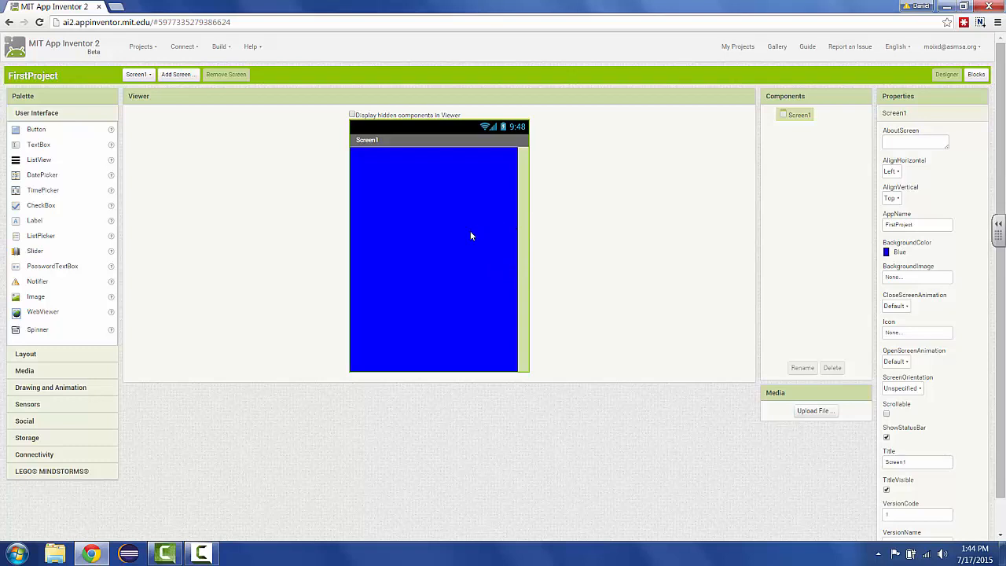
pyautogui.moveTo(453, 239)
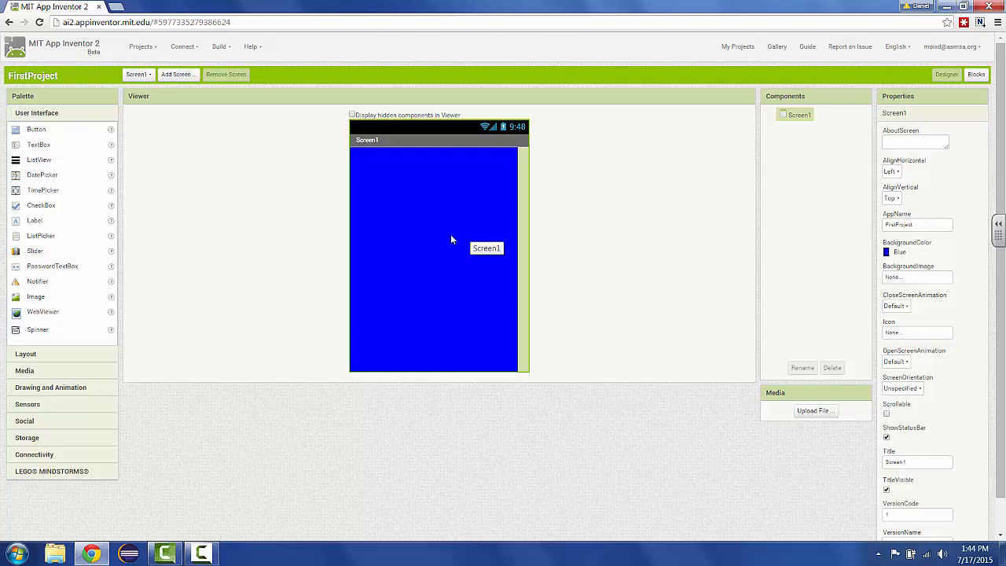
pyautogui.moveTo(391, 251)
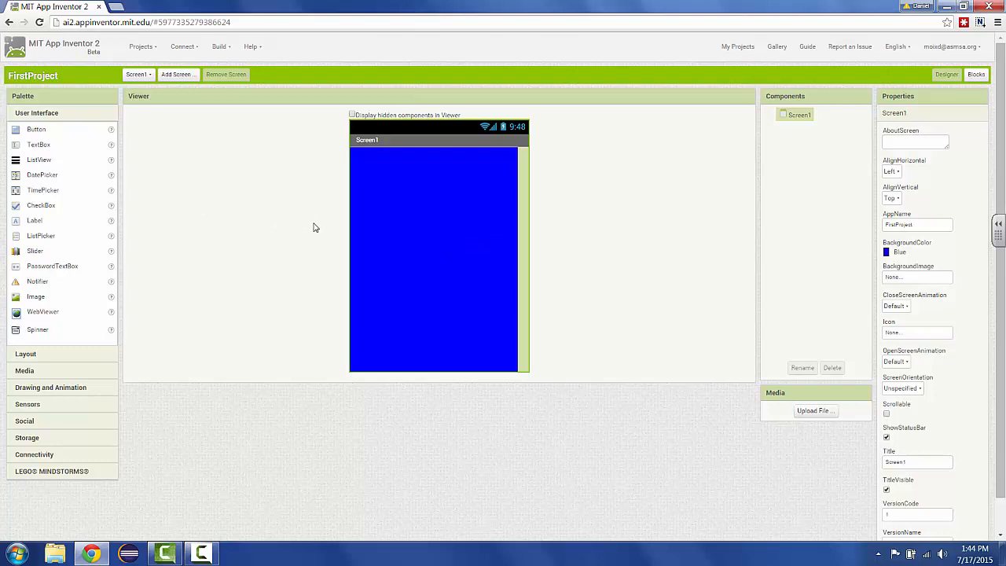
pyautogui.moveTo(308, 224)
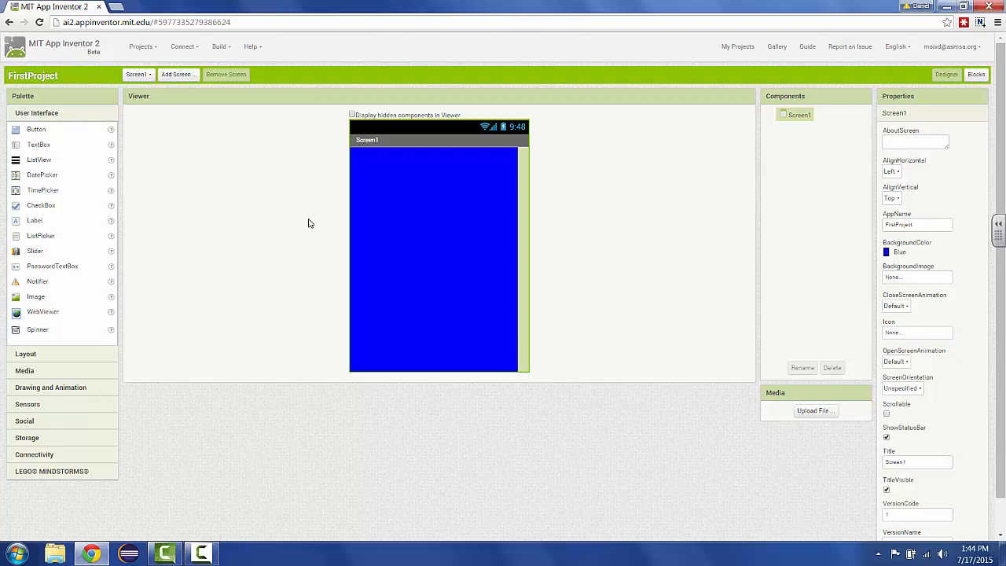
pyautogui.moveTo(205, 379)
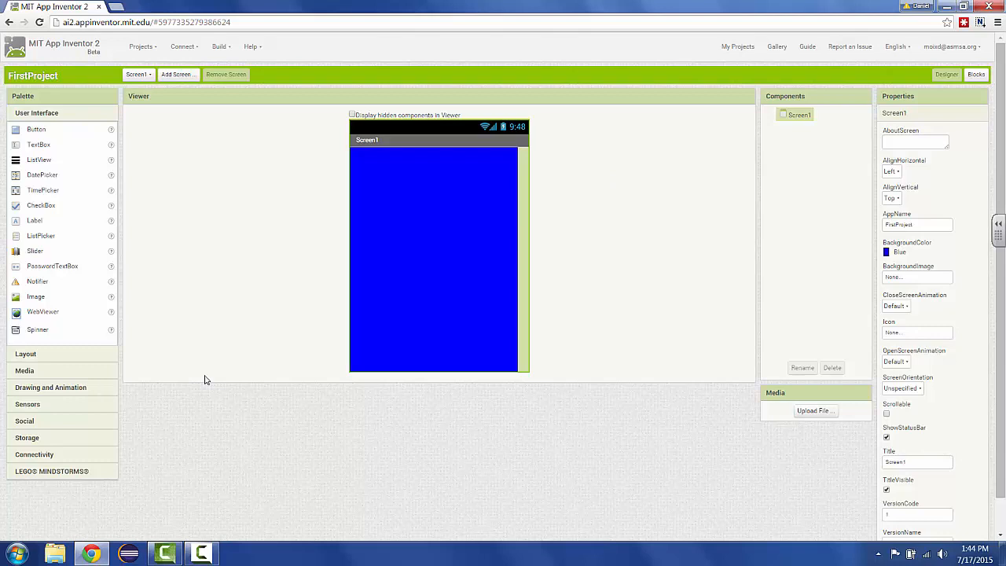
# Launch aiStarter from the Start menu search 'ai' and minimize its console window.
pyautogui.click(16, 553)
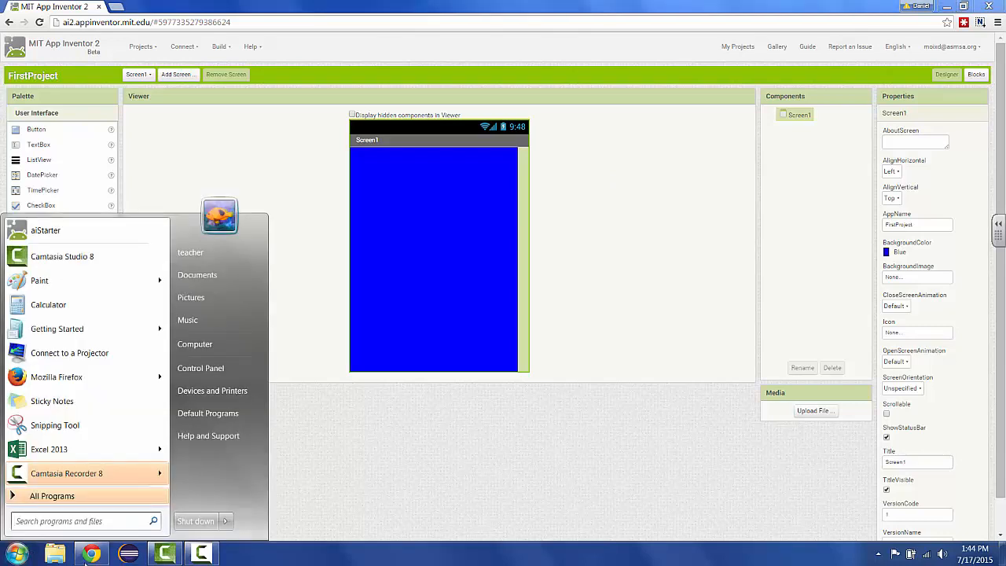
pyautogui.write('ai')
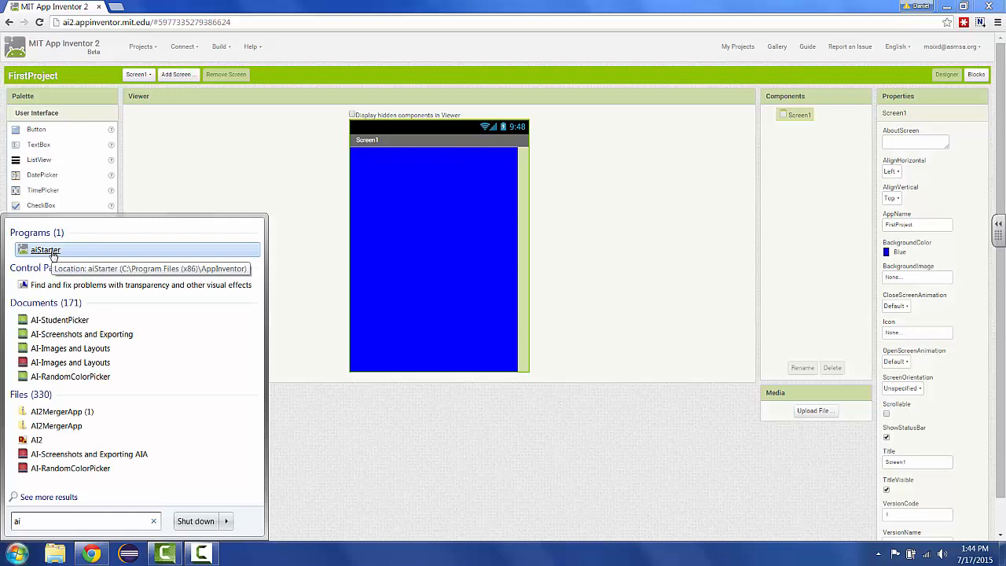
pyautogui.moveTo(51, 260)
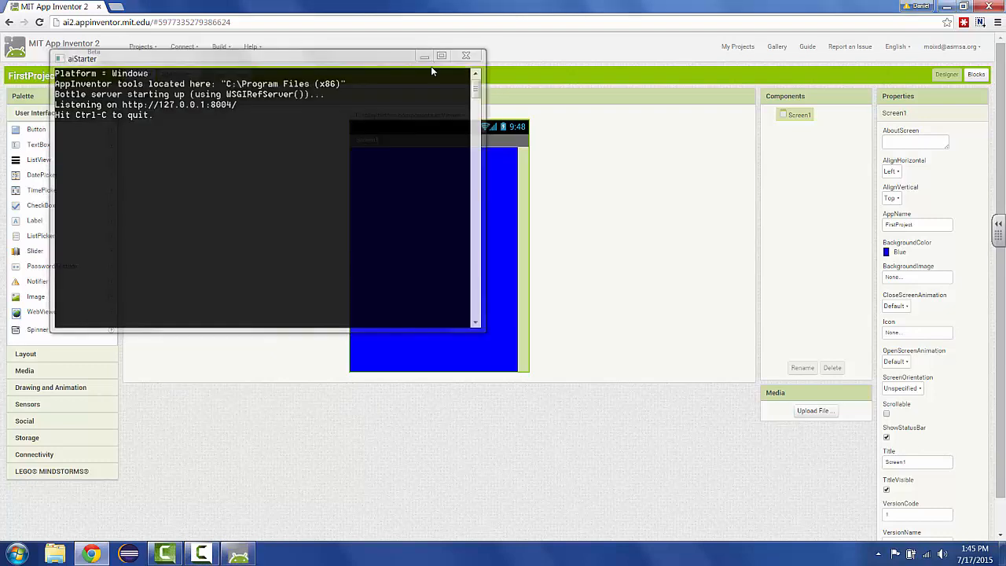
pyautogui.click(465, 55)
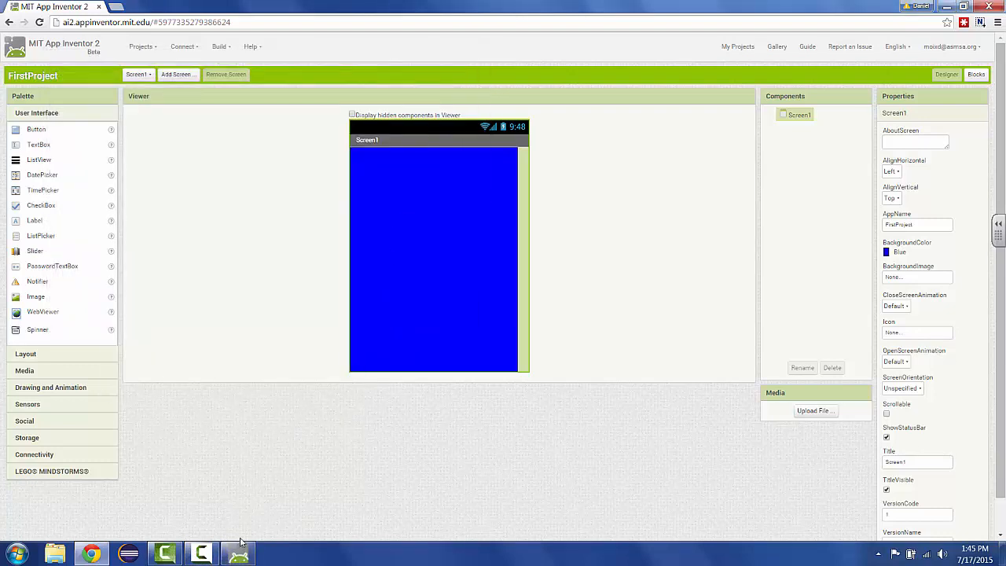
pyautogui.moveTo(305, 188)
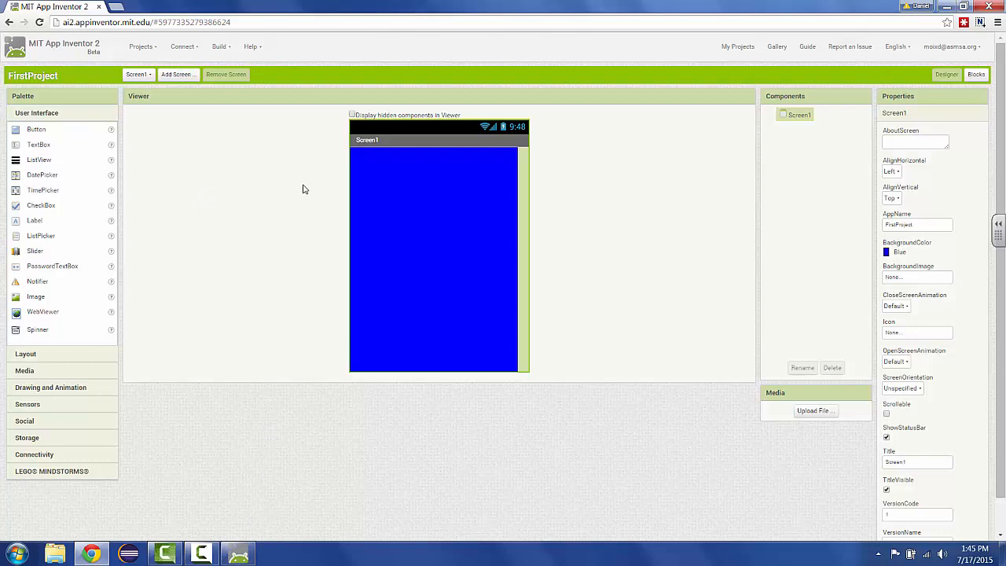
pyautogui.moveTo(707, 339)
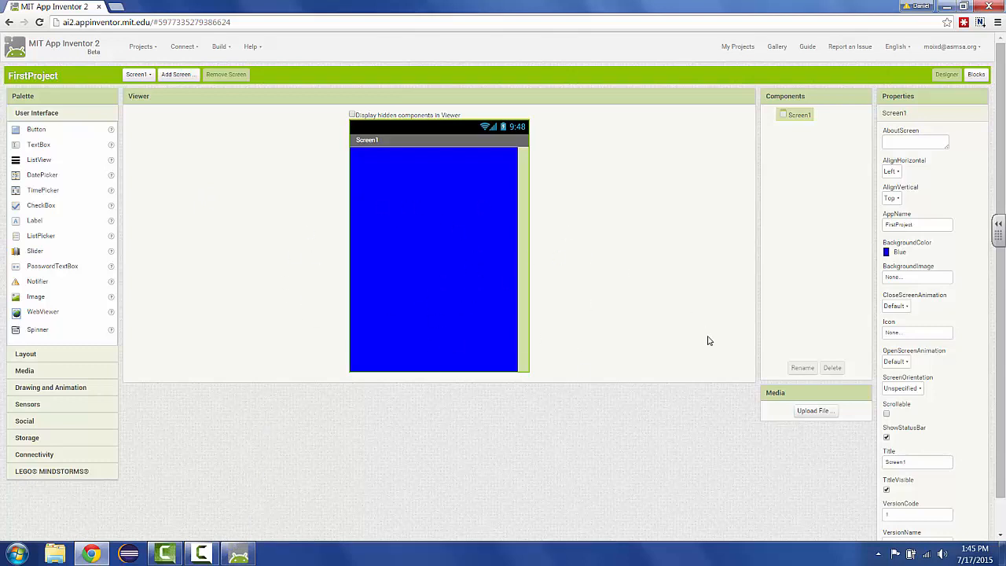
pyautogui.moveTo(294, 280)
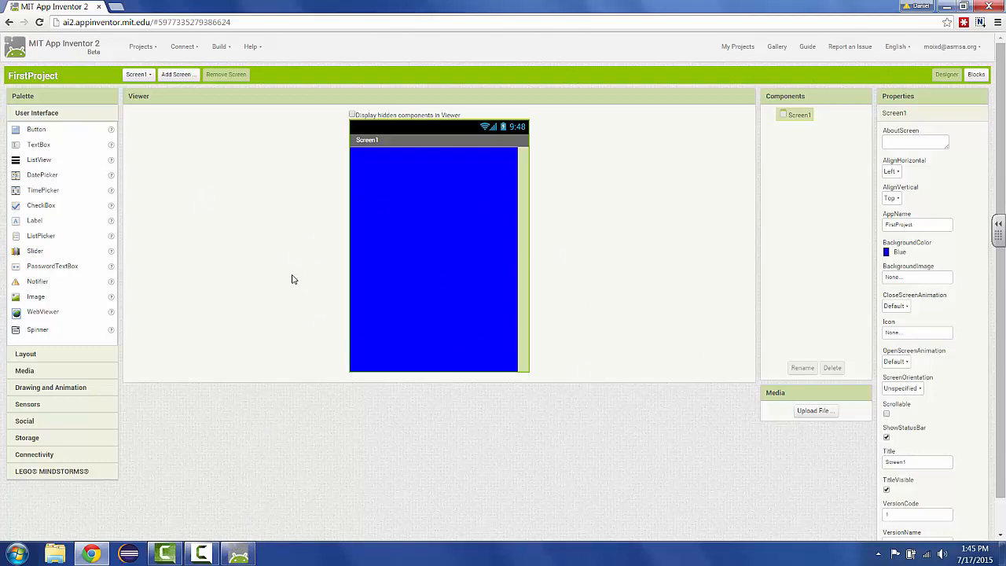
pyautogui.moveTo(188, 74)
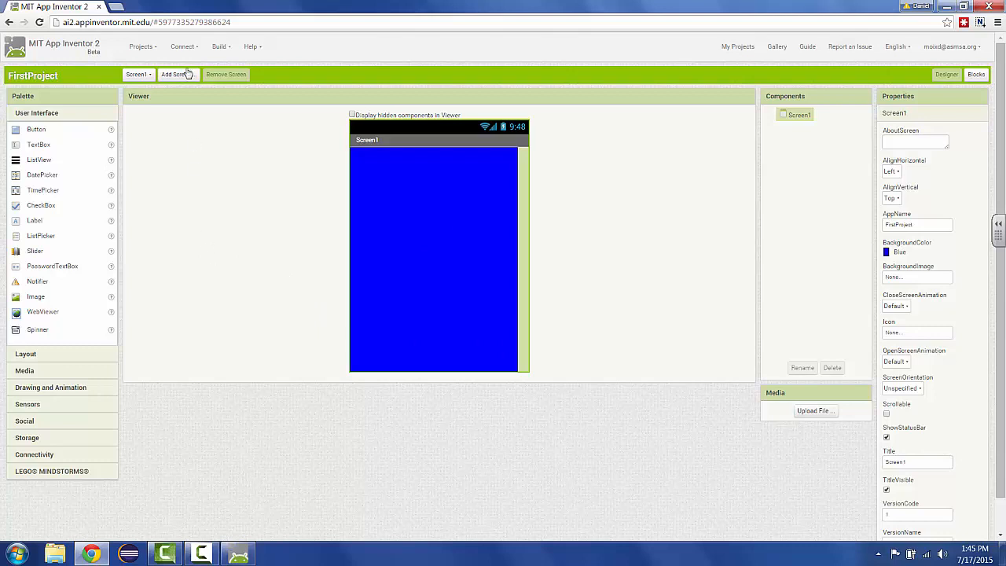
# Choose Connect > Emulator to launch the Android emulator for FirstProject.
pyautogui.click(184, 47)
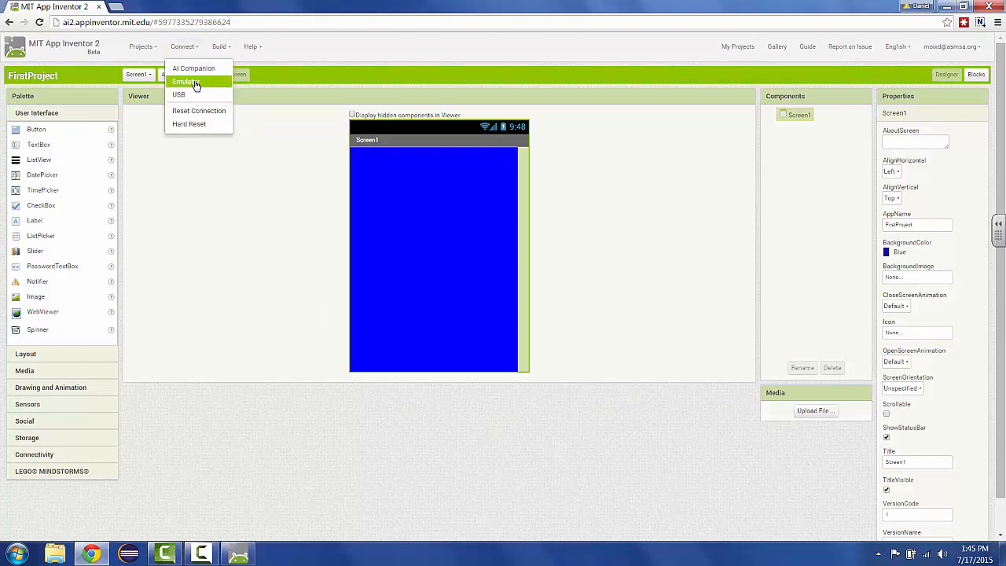
pyautogui.click(182, 82)
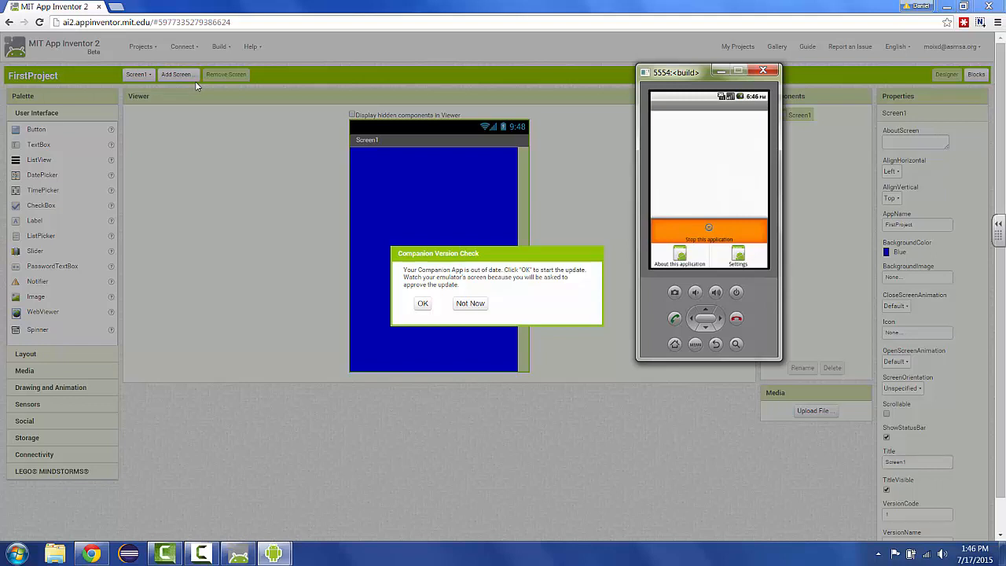
pyautogui.moveTo(490, 295)
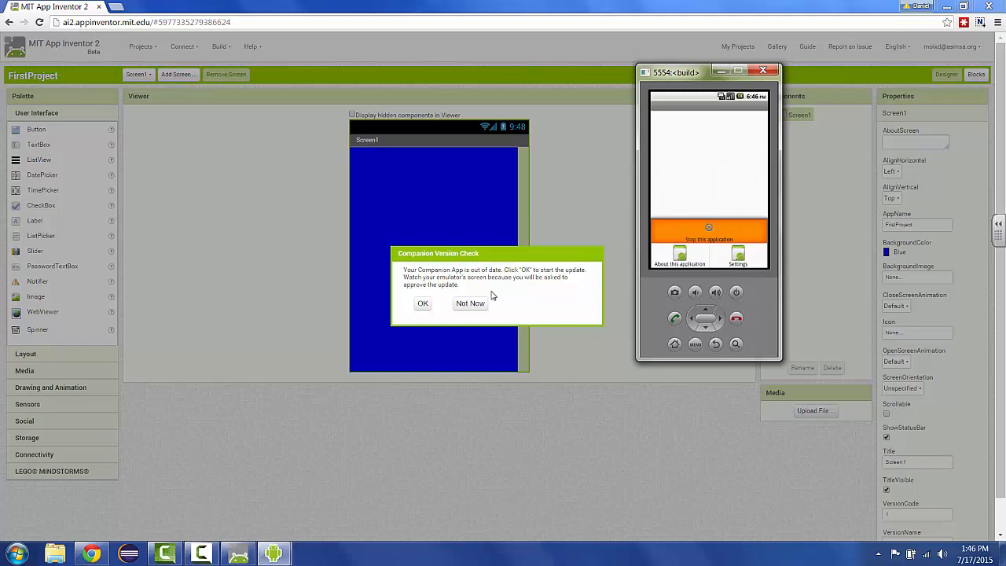
pyautogui.moveTo(358, 331)
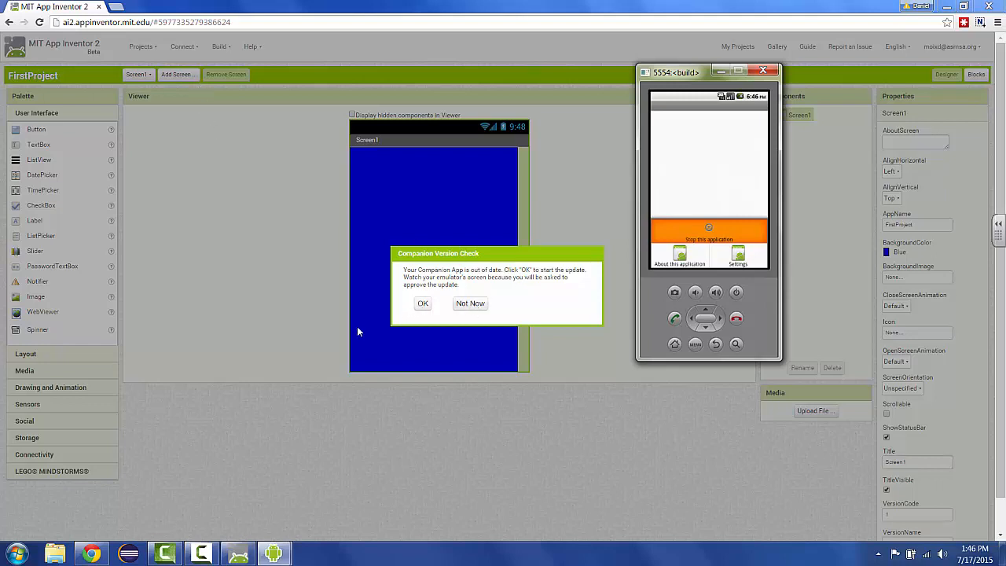
pyautogui.moveTo(698, 154)
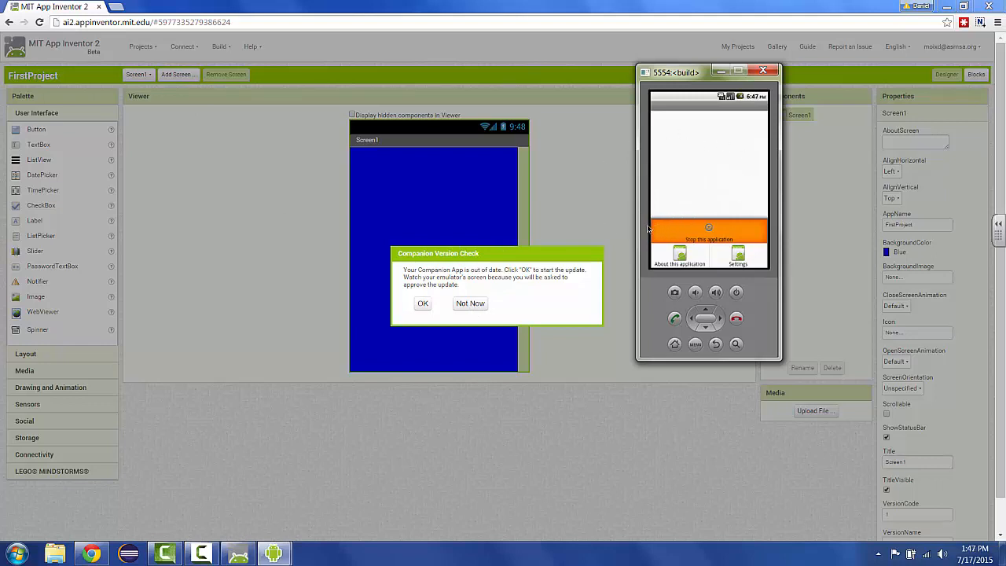
pyautogui.moveTo(605, 230)
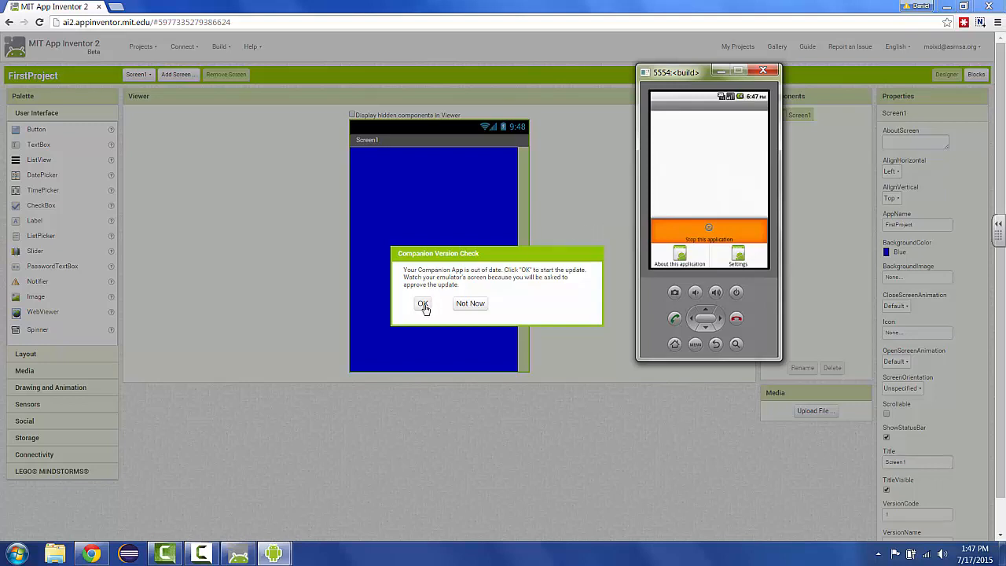
# Confirm OK on the Companion Version Check to begin the companion update.
pyautogui.click(423, 304)
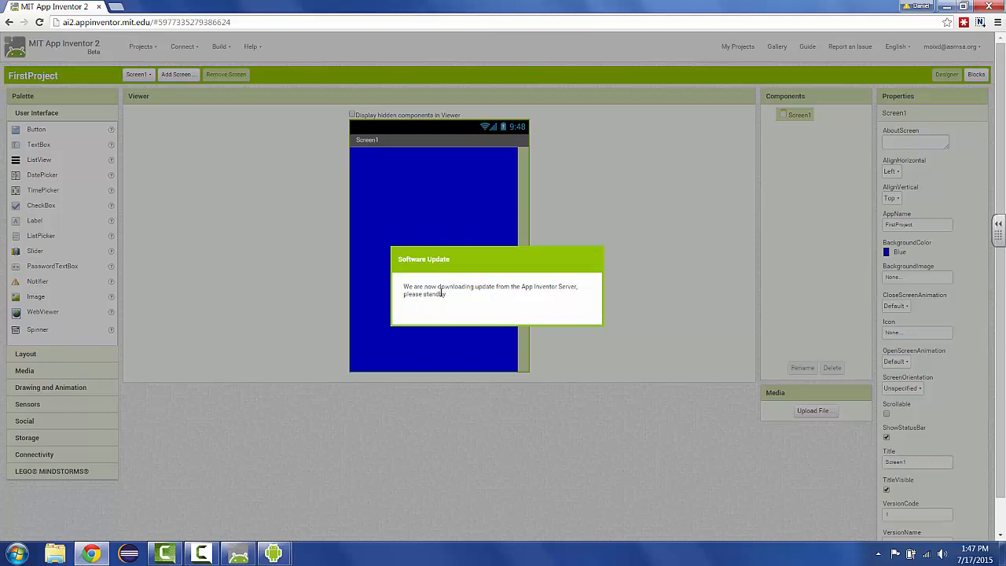
pyautogui.moveTo(493, 298)
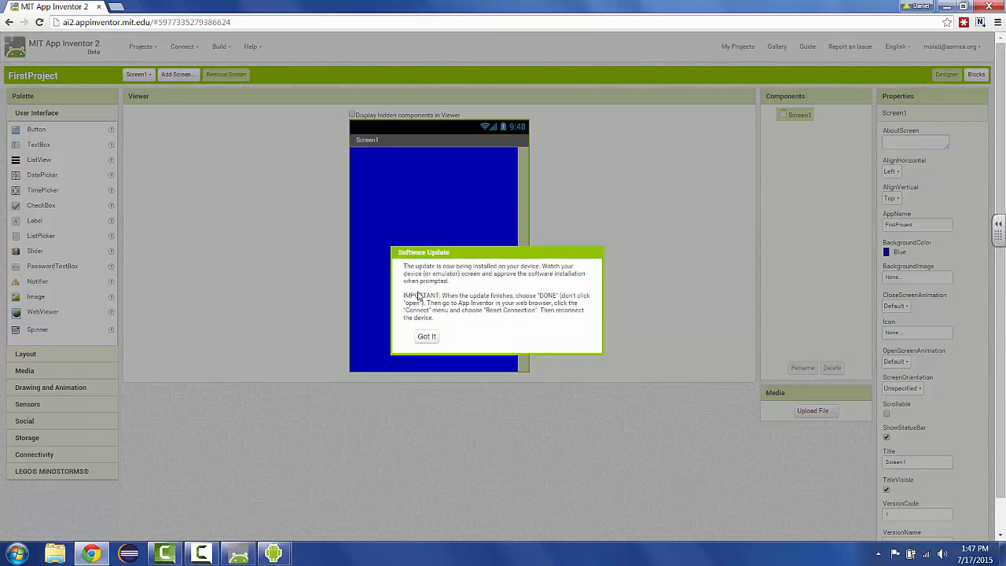
pyautogui.moveTo(284, 499)
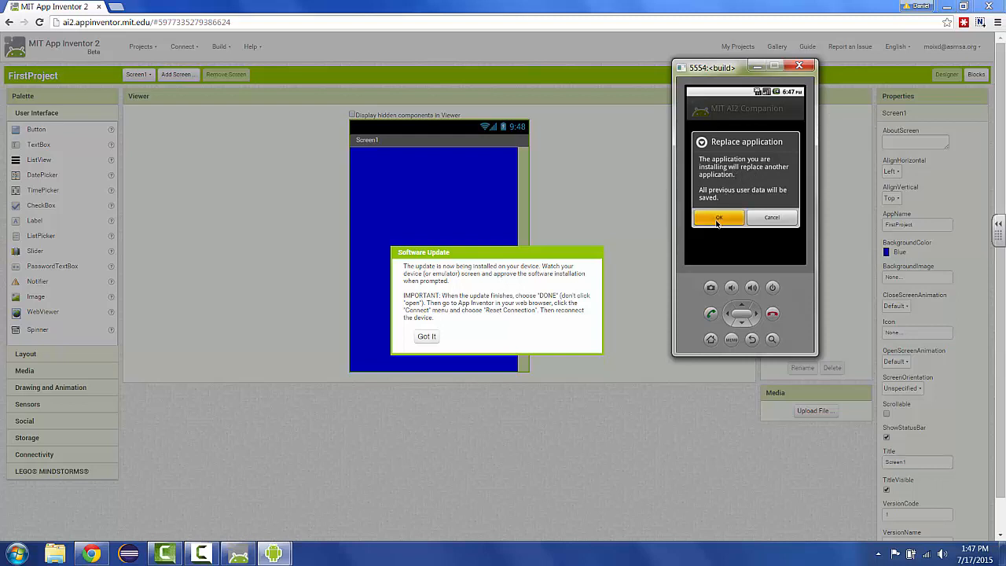
# On the emulator, allow replacing the old companion and install the updated MIT AI2 Companion.
pyautogui.click(717, 217)
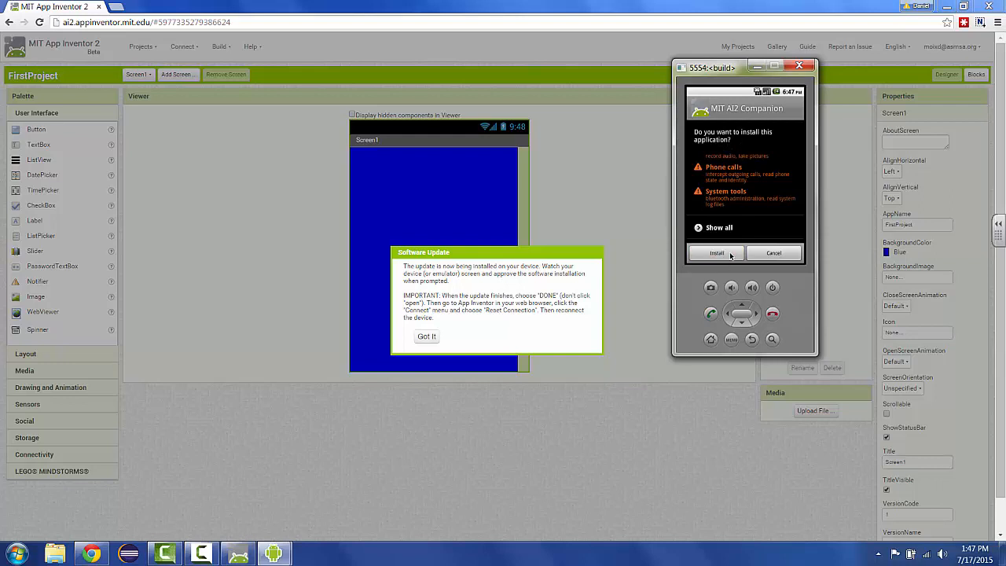
pyautogui.click(717, 252)
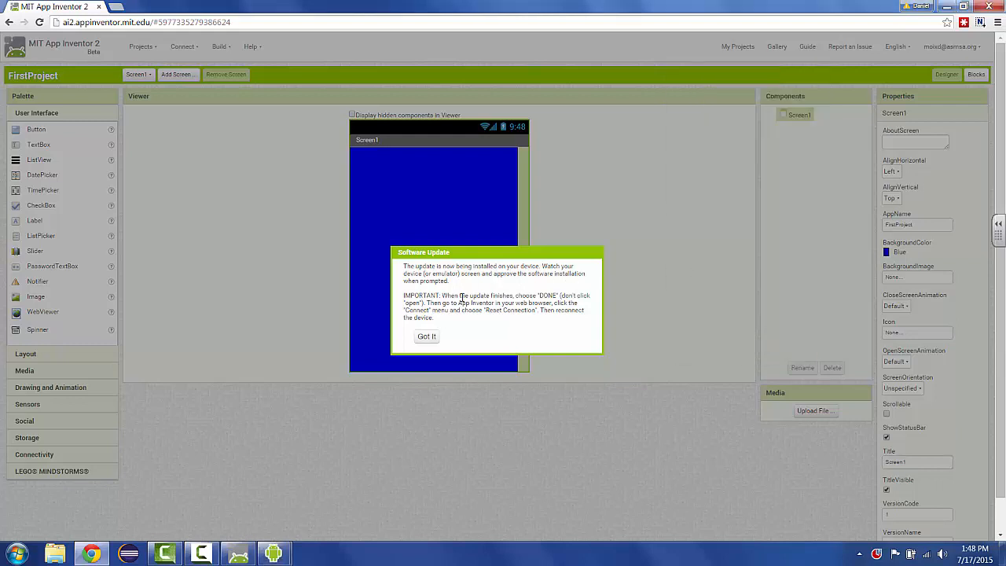
# Dismiss the Got it notice, reset the connection, and reconnect via Connect > Emulator.
pyautogui.click(426, 336)
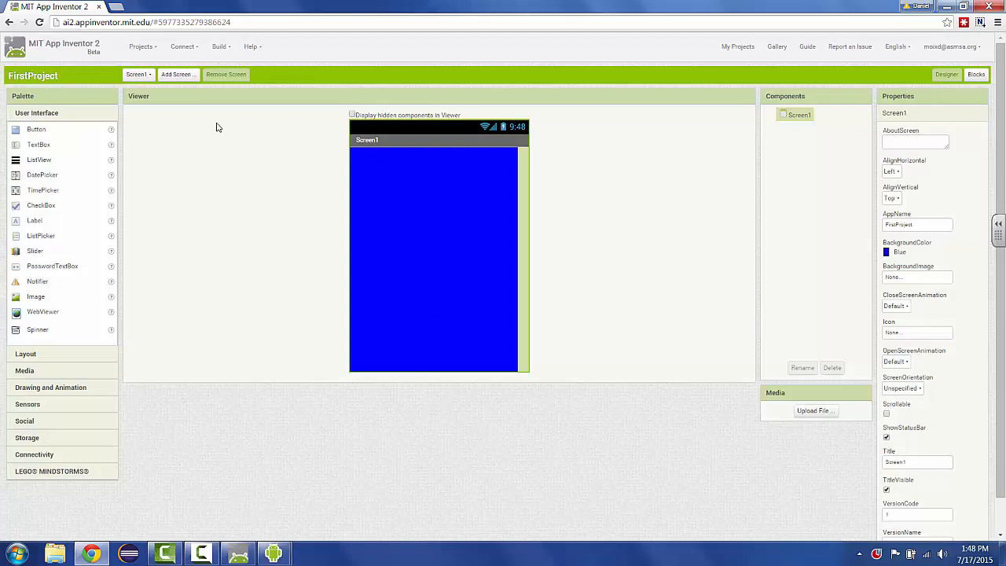
pyautogui.click(183, 48)
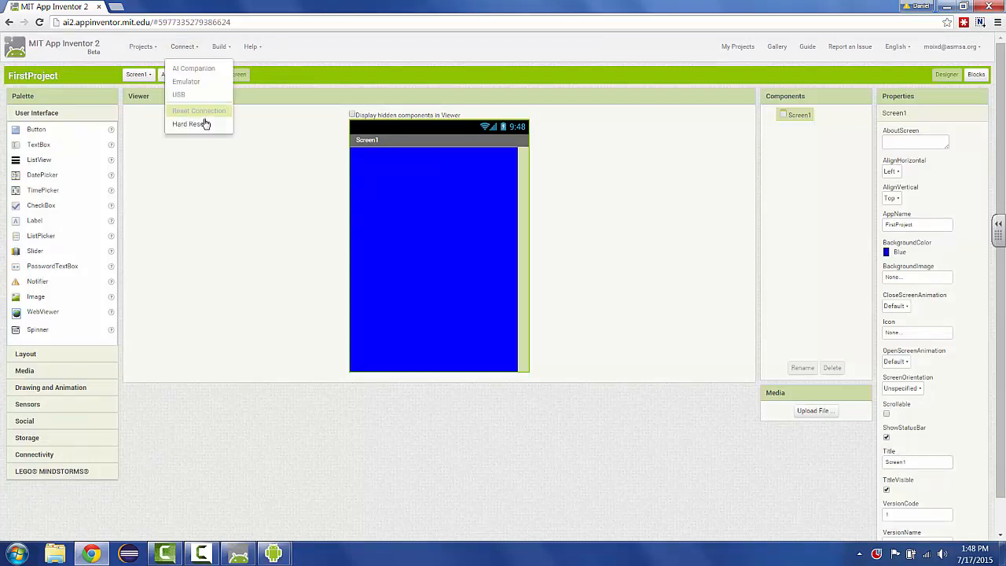
pyautogui.moveTo(198, 110)
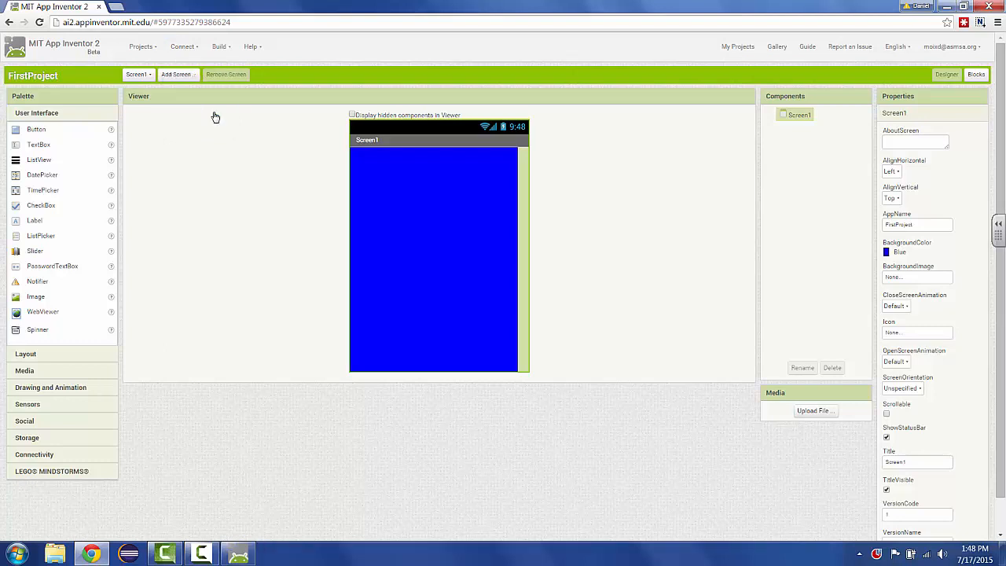
pyautogui.click(182, 47)
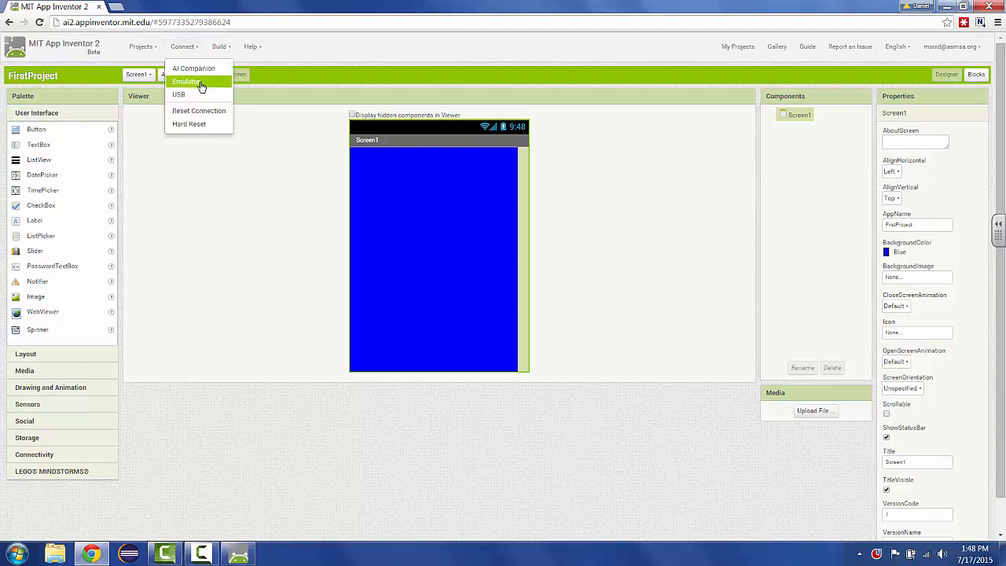
pyautogui.click(185, 82)
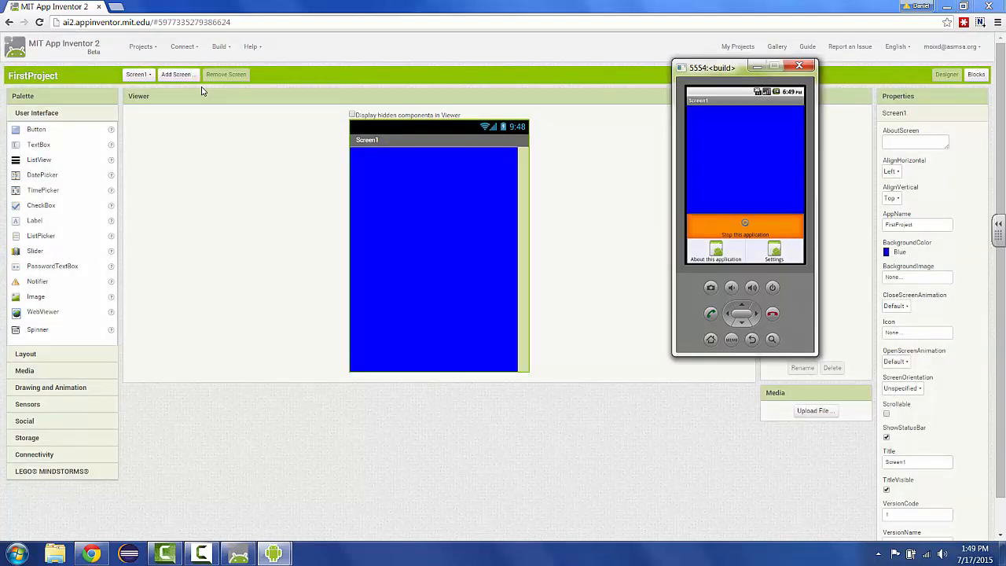
pyautogui.moveTo(763, 185)
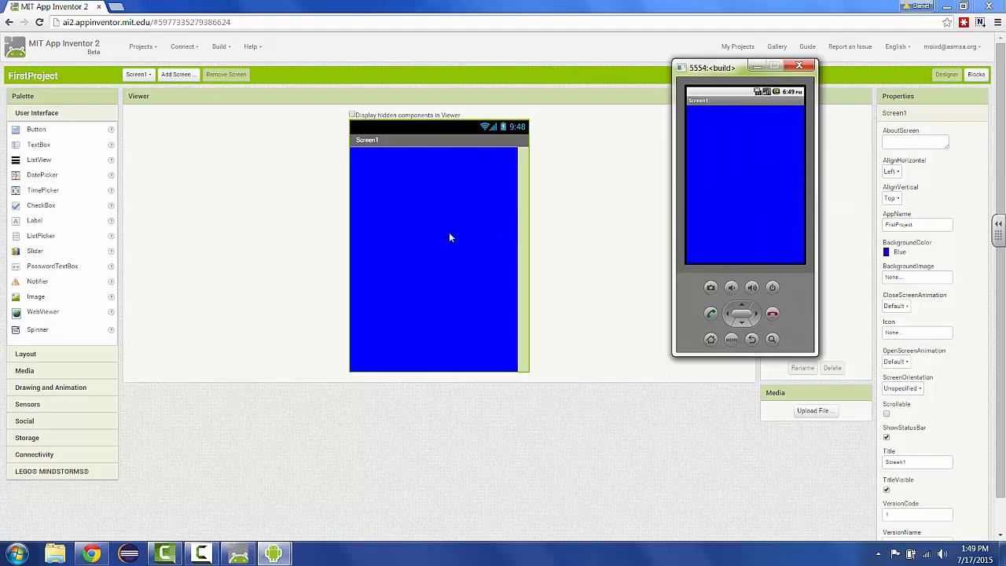
# Position the emulator window showing the blue Screen1 beside the Designer viewer.
pyautogui.moveTo(711, 66); pyautogui.dragTo(613, 70)
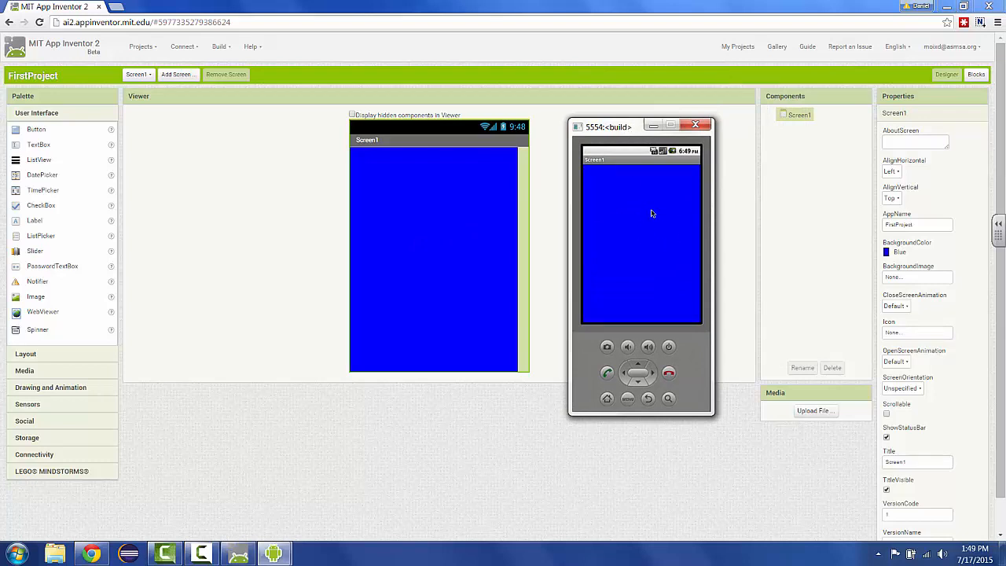
pyautogui.moveTo(673, 224)
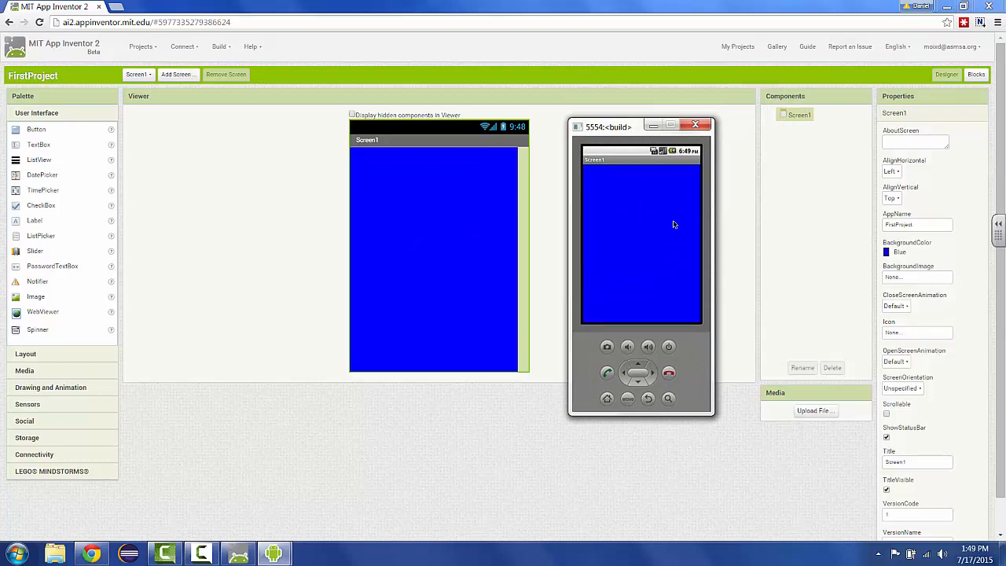
pyautogui.moveTo(610, 126); pyautogui.dragTo(626, 123)
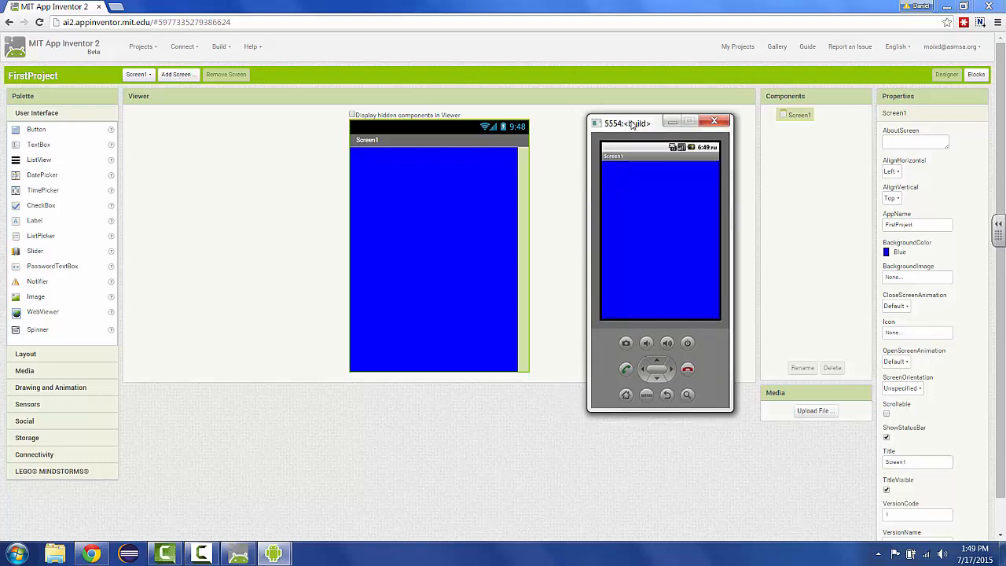